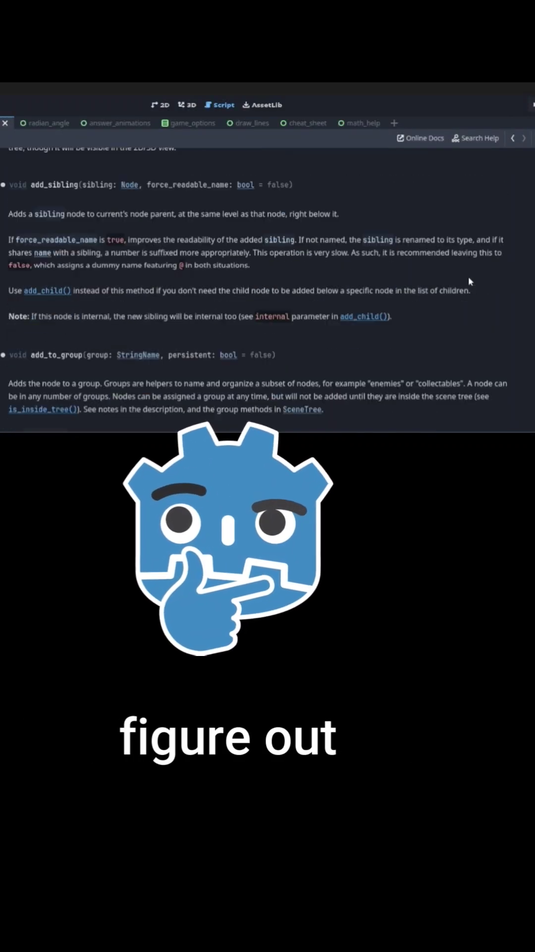
scroll("down", 3)
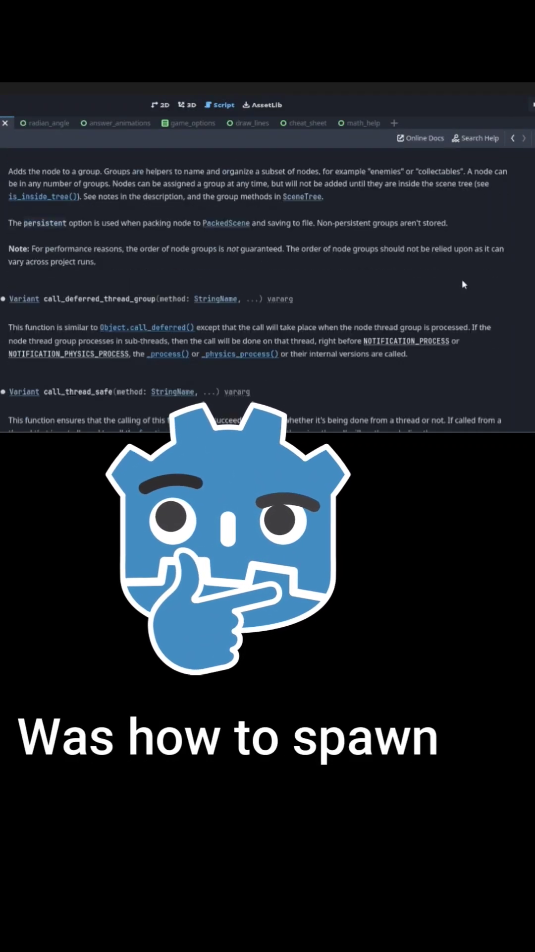